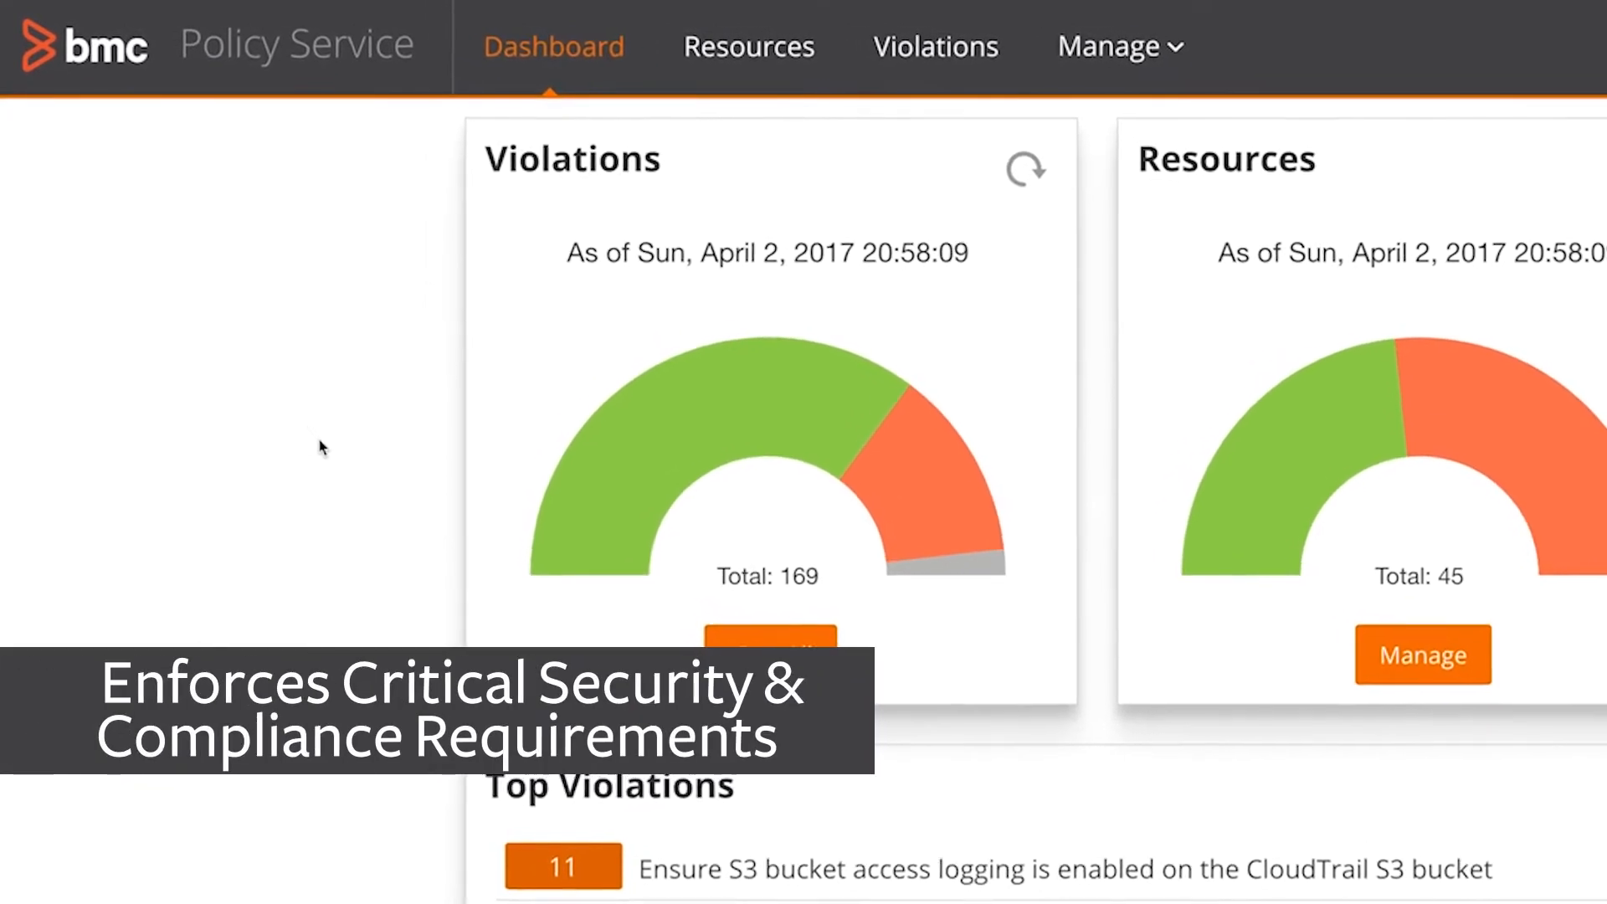
# Navigate to the loan-rates resource showing 100% non-compliance under the OWASP Lib Vulnerability Policy.
pyautogui.click(934, 46)
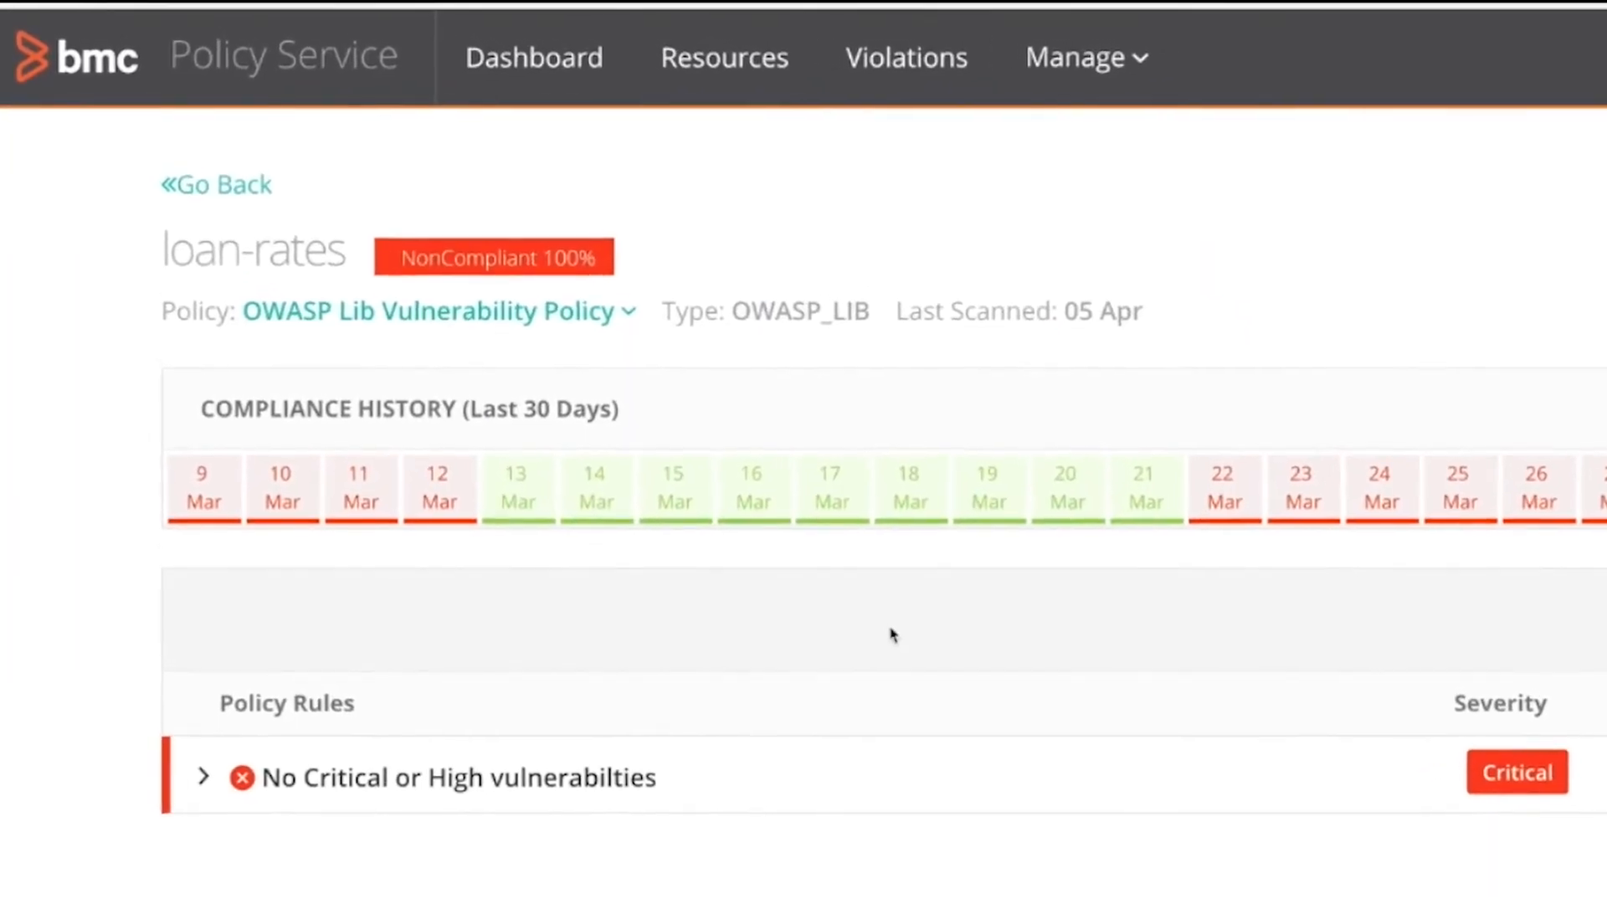
# Expand the 'No Critical or High vulnerabilities' rule to reveal logback-core-1.1.8 with CVE-2017-5929.
pyautogui.click(203, 775)
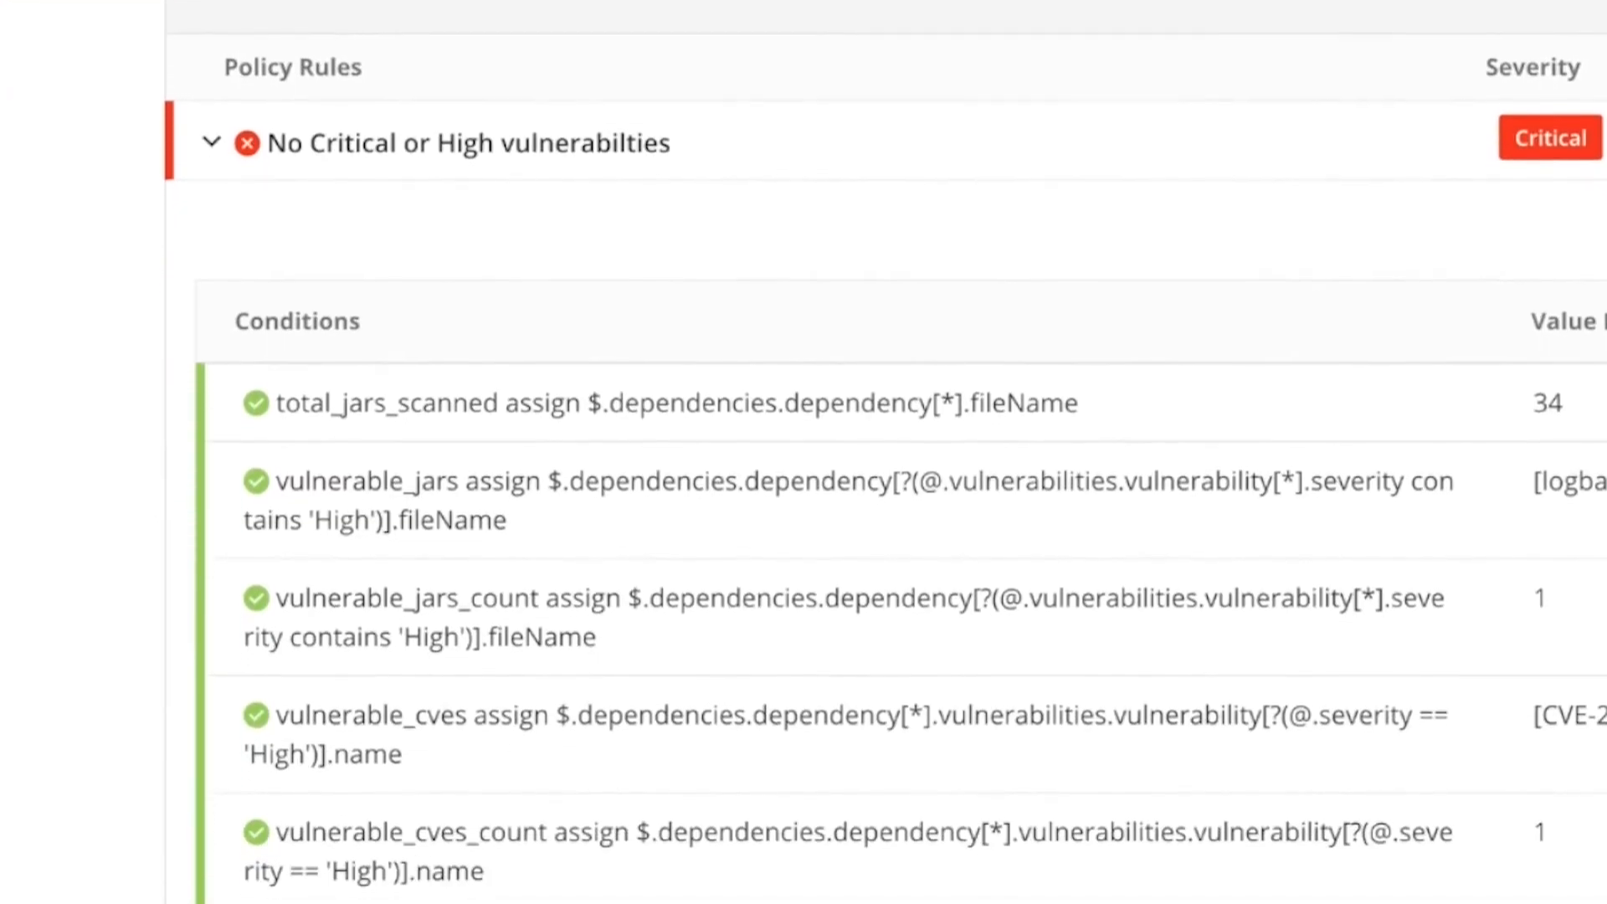
pyautogui.scroll(-3)
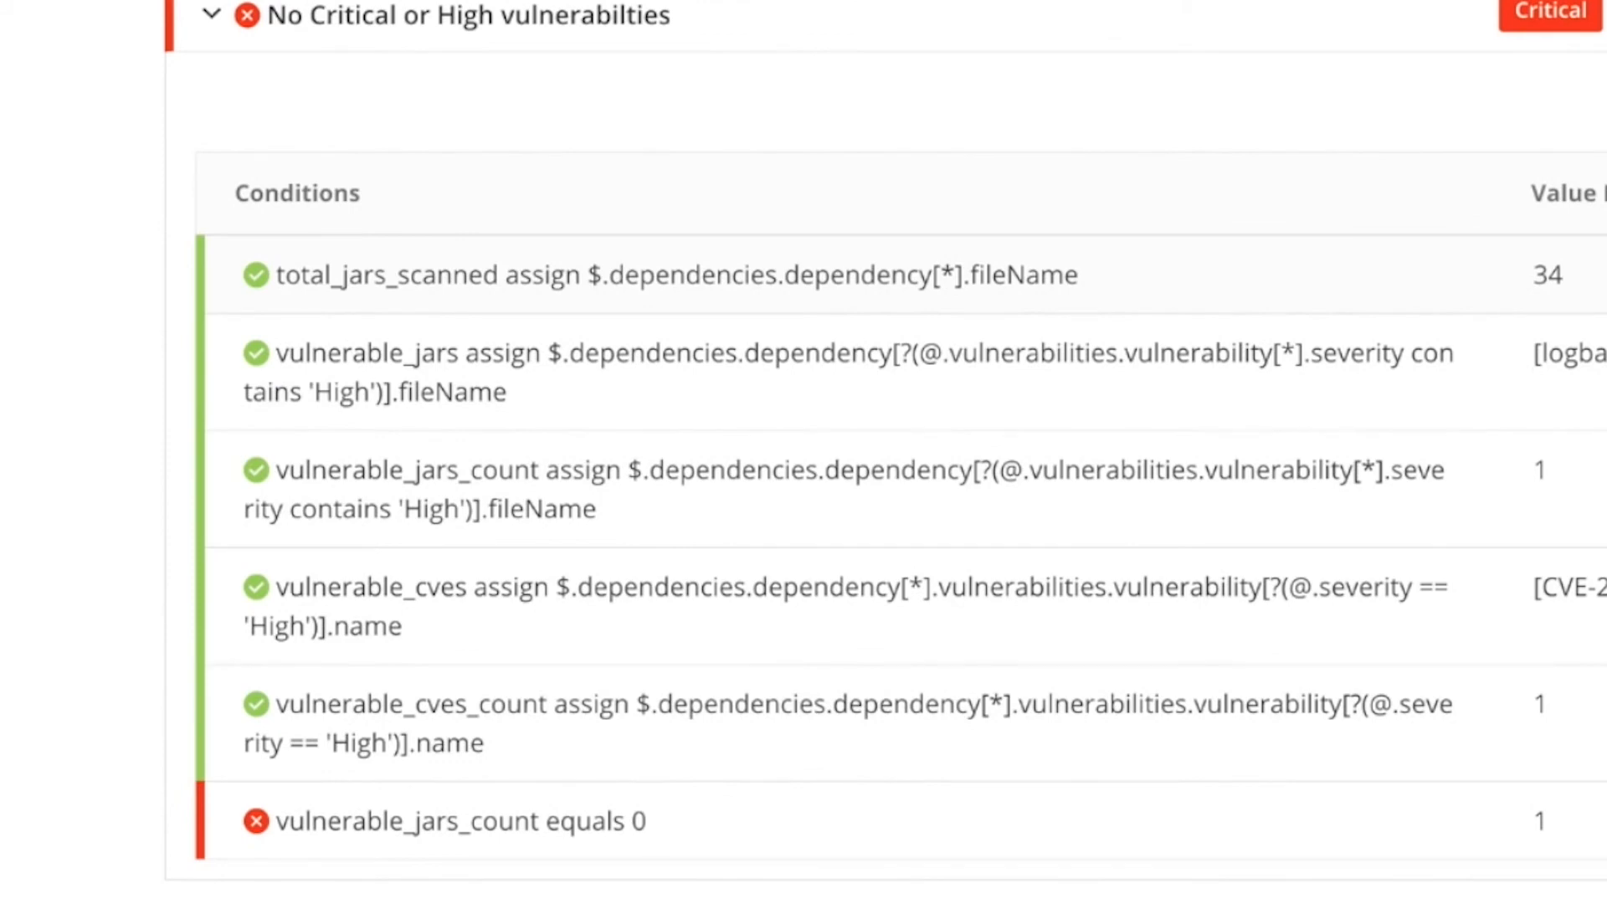
pyautogui.scroll(3)
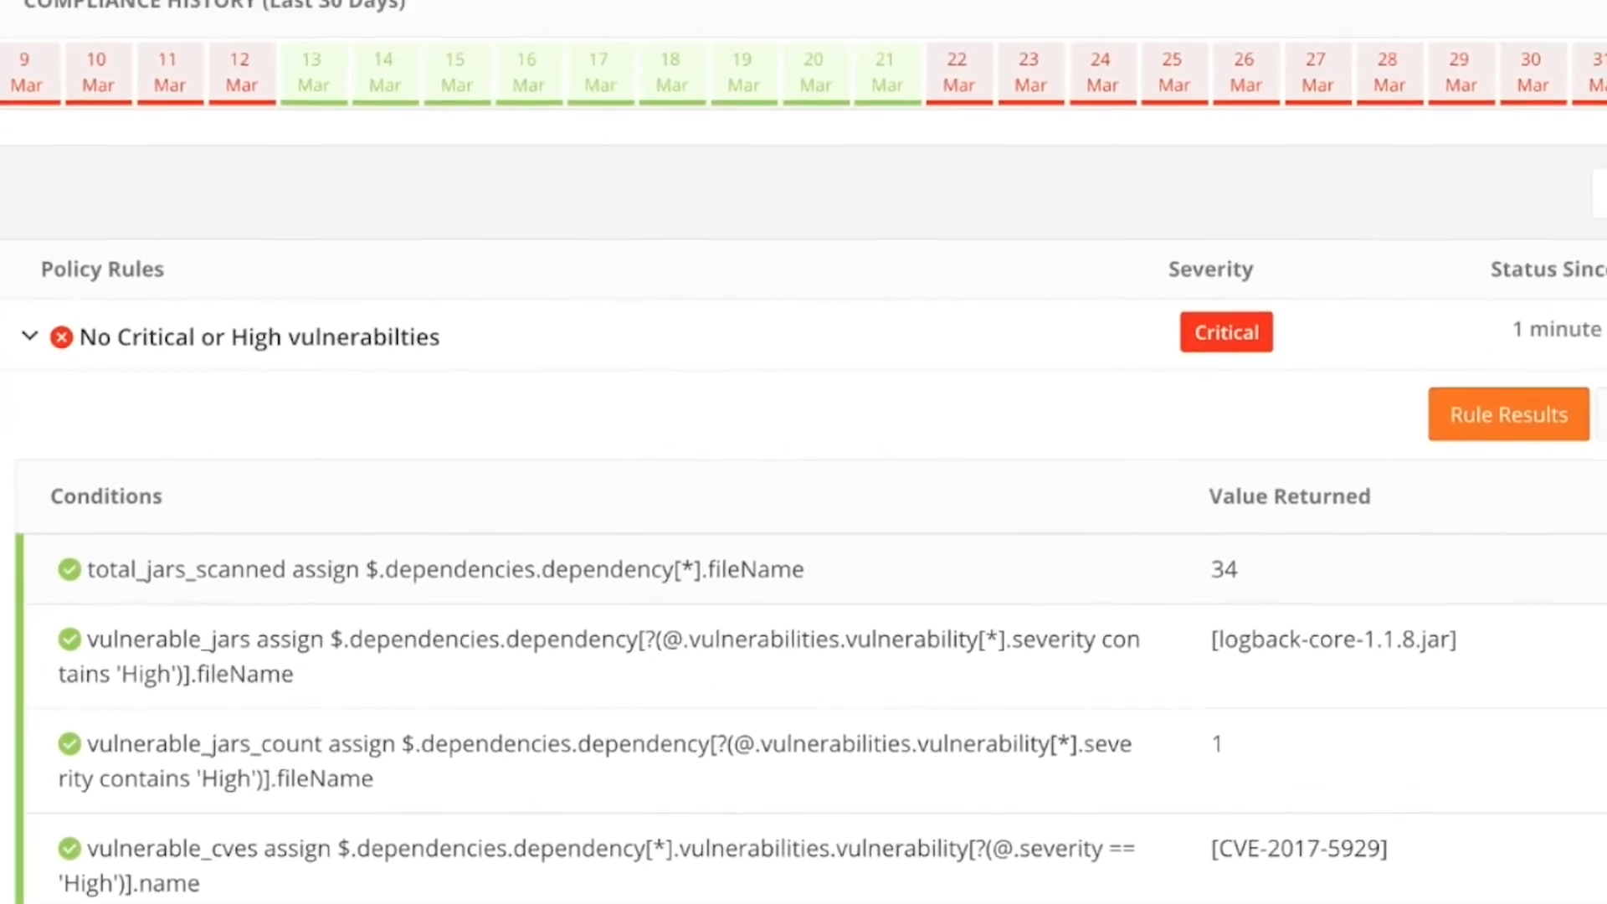